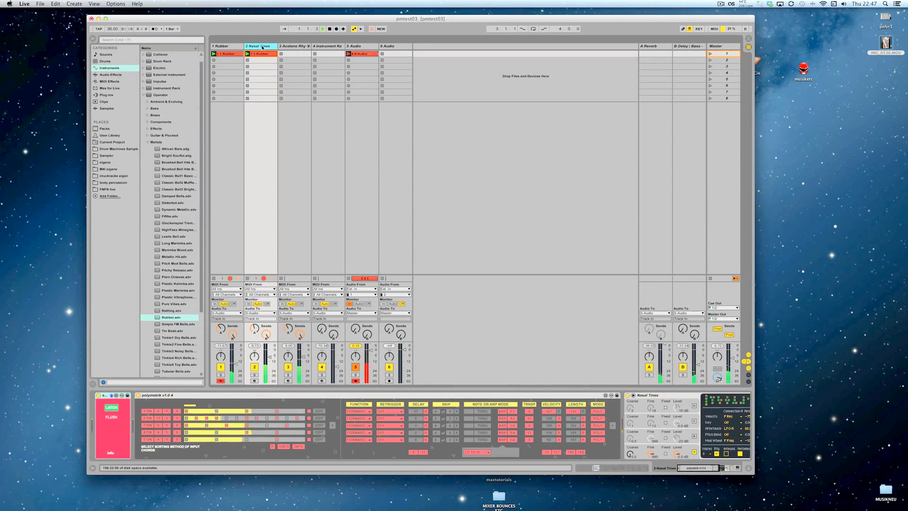
Select the 1 Rubber track to show its Polymetrik, Rubber and bass extender devices
{"action": "left_click", "coordinate": [220, 45]}
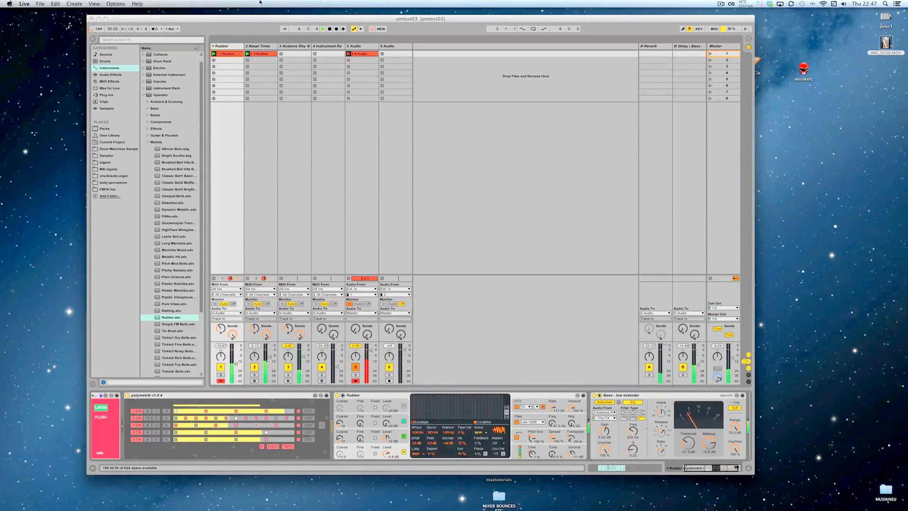
{"action": "left_click", "coordinate": [258, 46]}
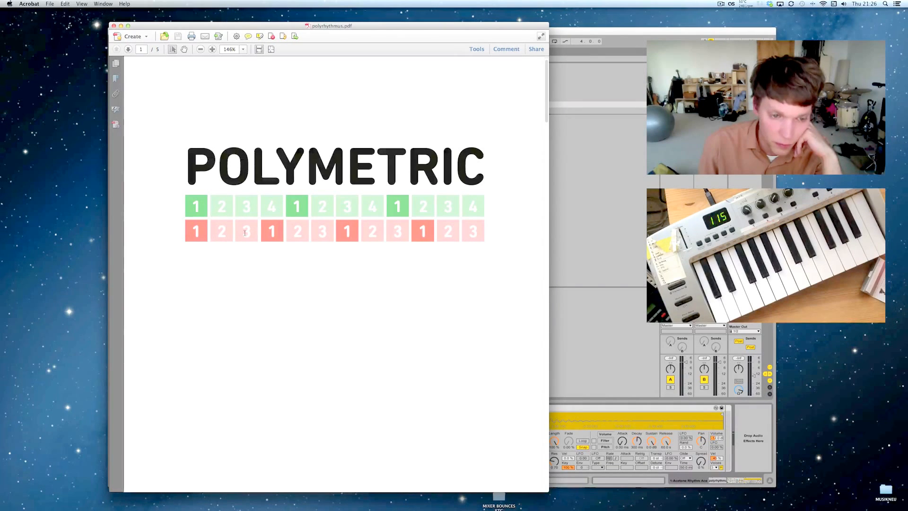
{"action": "mouse_move", "coordinate": [241, 266]}
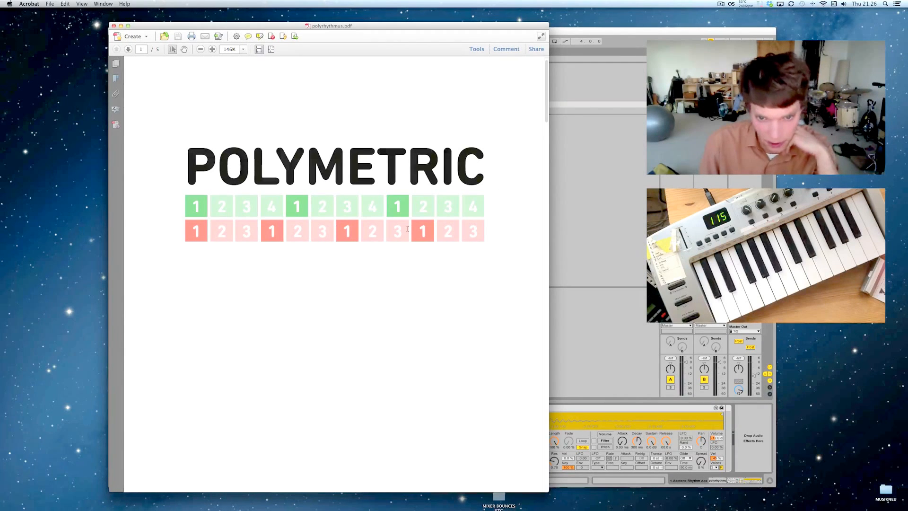
Scroll the polyrhythmus PDF down to page 2's POLYRHYTHMIC diagram
{"action": "scroll", "scroll_direction": "down", "scroll_amount": 3}
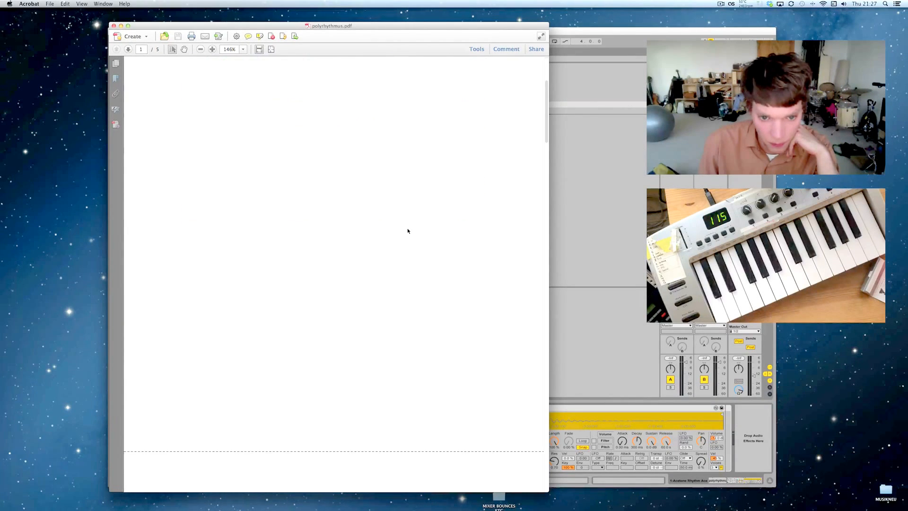
{"action": "scroll", "scroll_direction": "down", "scroll_amount": 3}
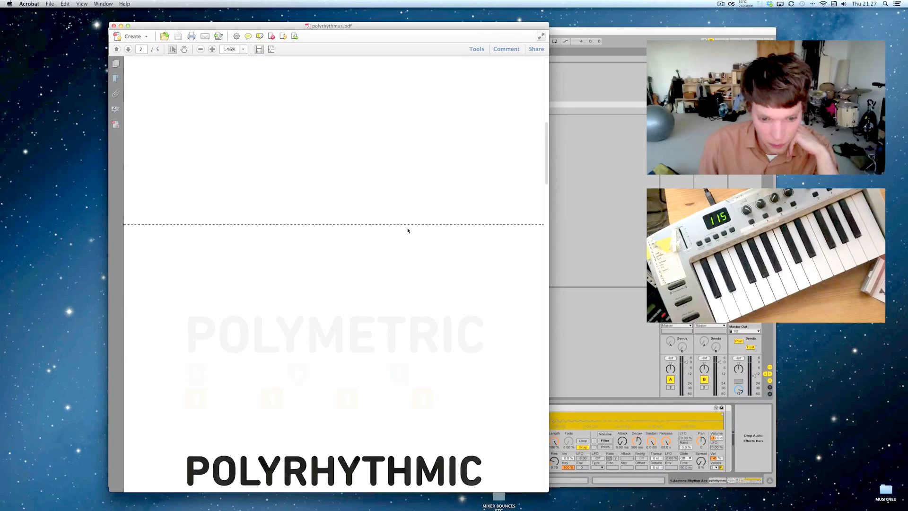
{"action": "scroll", "scroll_direction": "down", "scroll_amount": 3}
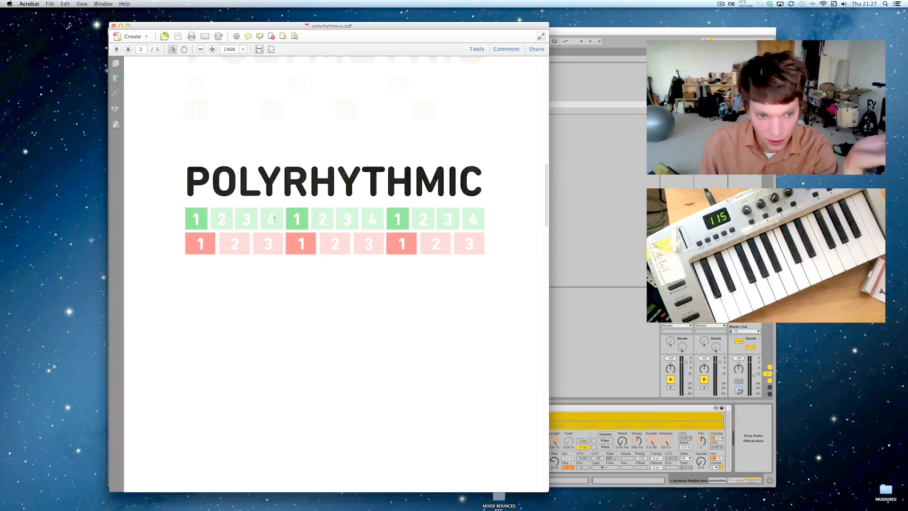
{"action": "mouse_move", "coordinate": [258, 243]}
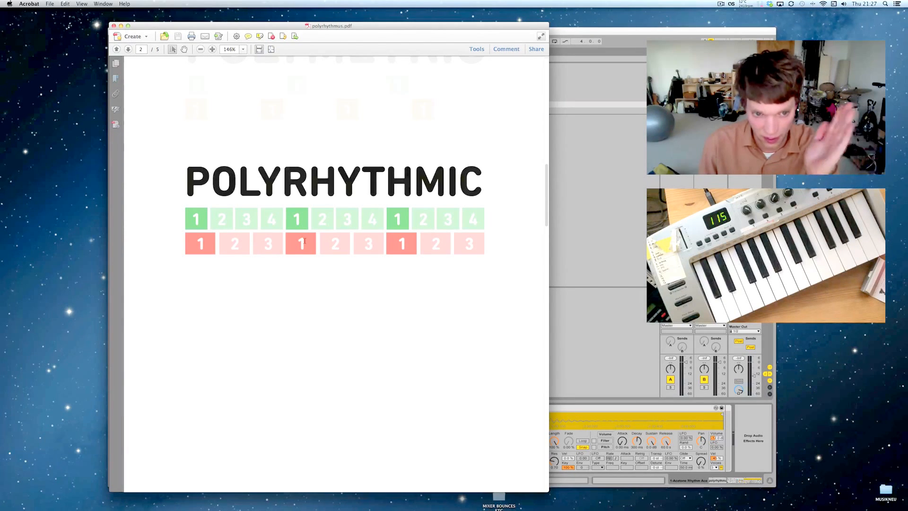
{"action": "scroll", "scroll_direction": "down", "scroll_amount": 3}
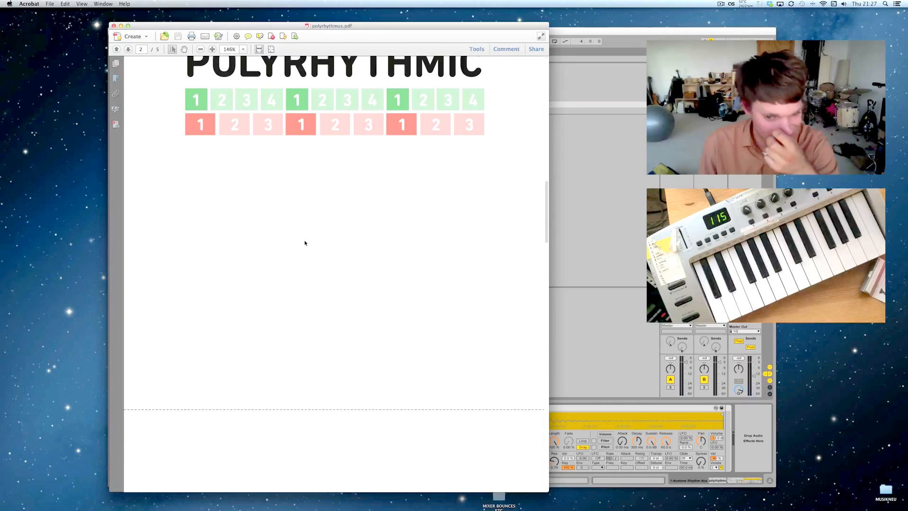
Review the POLYRHYTHMIC page comparing four 1-second beats with three 1.33-second beats
{"action": "scroll", "scroll_direction": "down", "scroll_amount": 3}
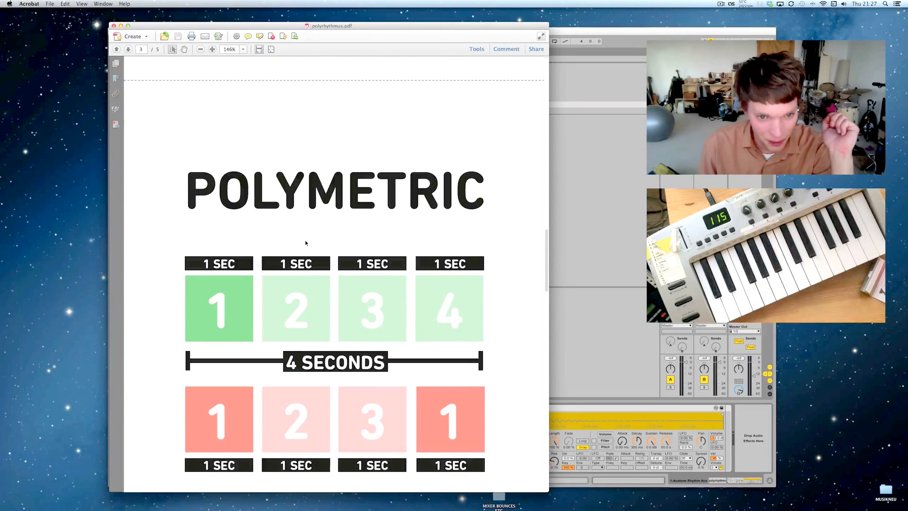
{"action": "scroll", "scroll_direction": "down", "scroll_amount": 3}
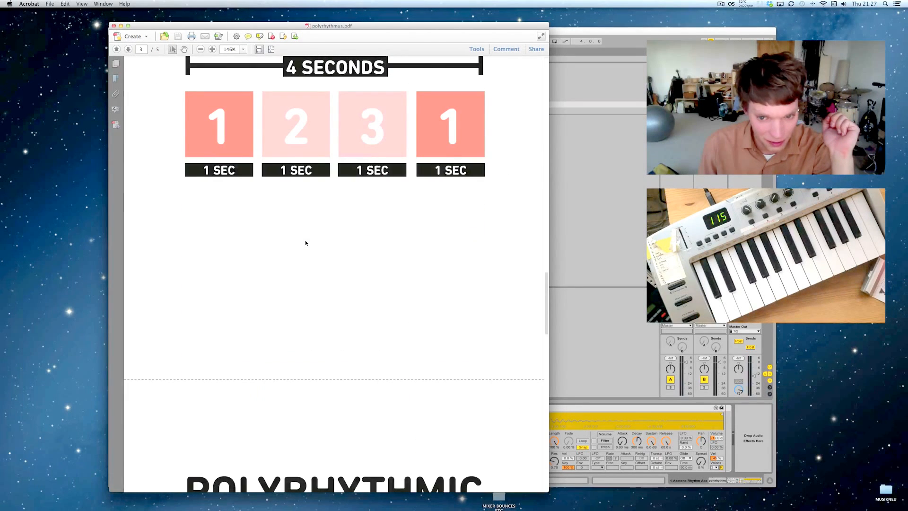
{"action": "scroll", "scroll_direction": "up", "scroll_amount": 3}
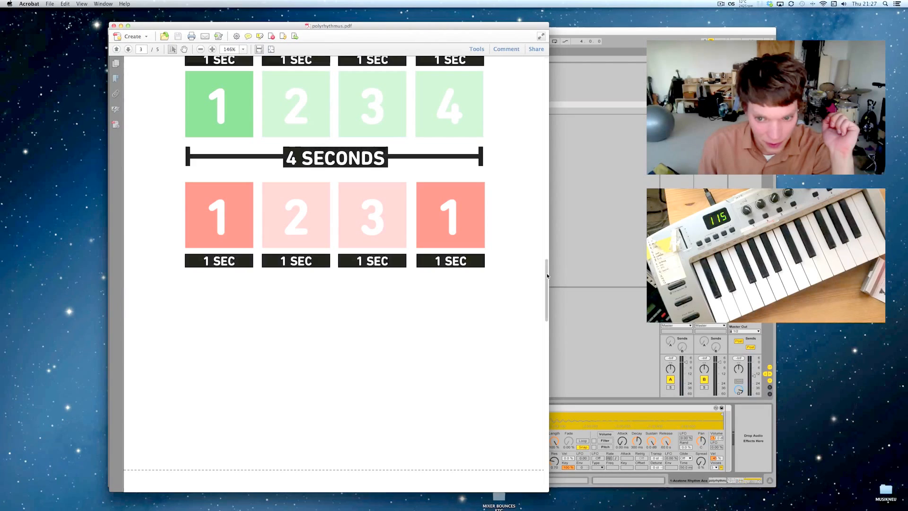
{"action": "scroll", "scroll_direction": "up", "scroll_amount": 3}
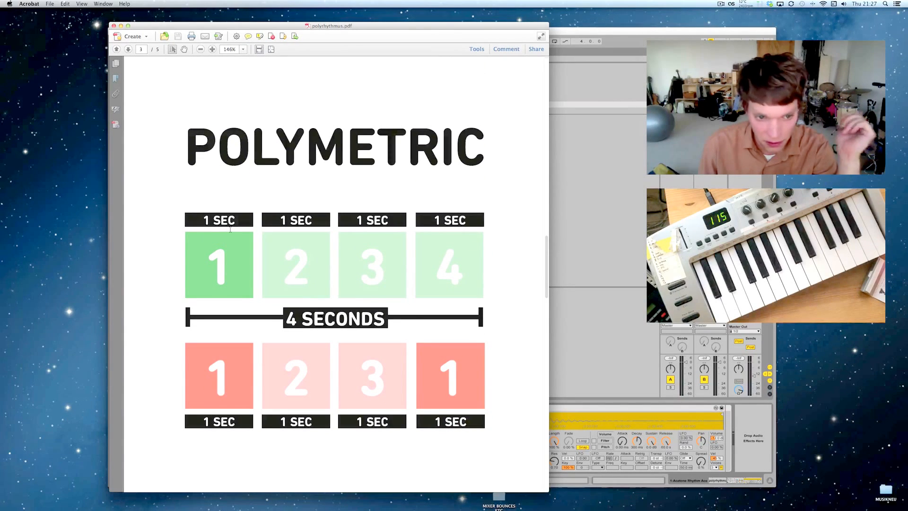
{"action": "mouse_move", "coordinate": [443, 243]}
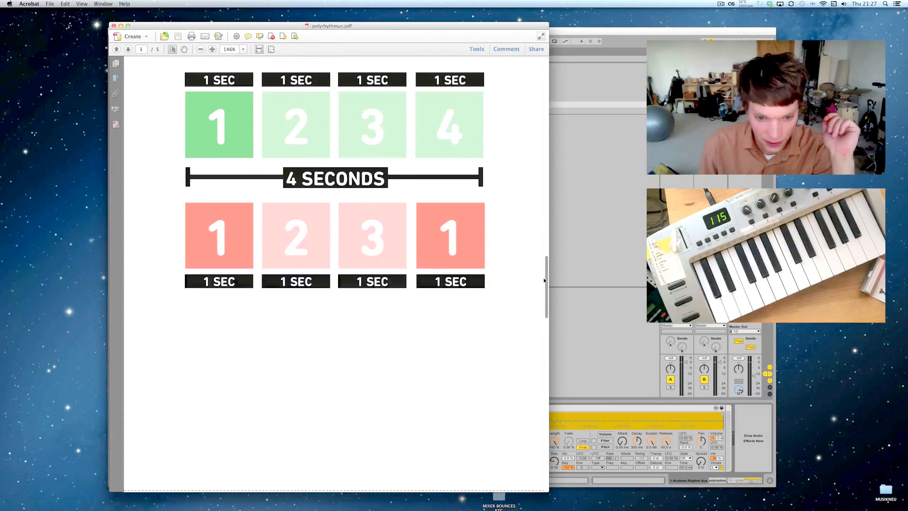
{"action": "scroll", "scroll_direction": "down", "scroll_amount": 3}
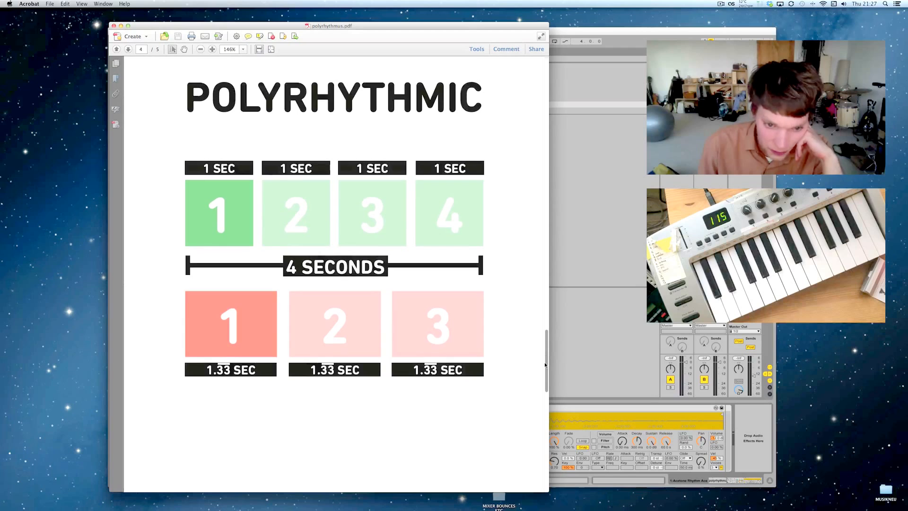
{"action": "scroll", "scroll_direction": "down", "scroll_amount": 3}
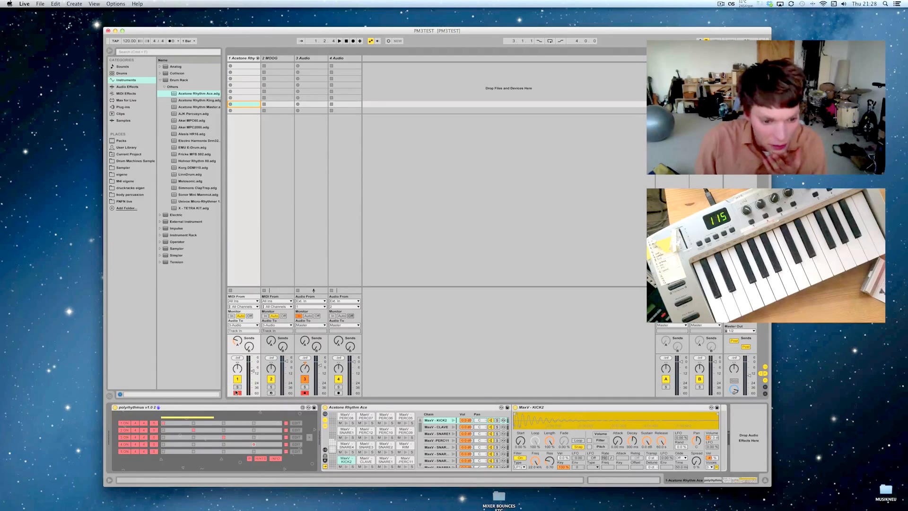
{"action": "left_click", "coordinate": [237, 392]}
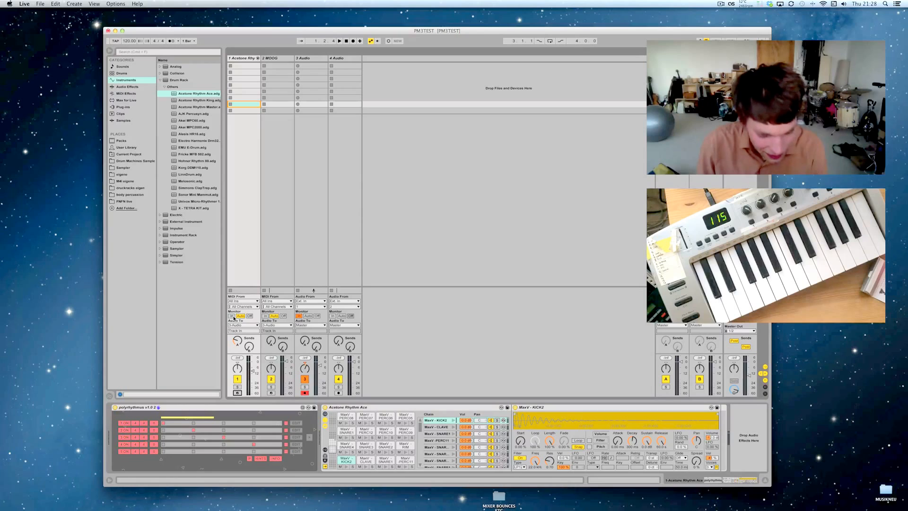
{"action": "left_click", "coordinate": [234, 315]}
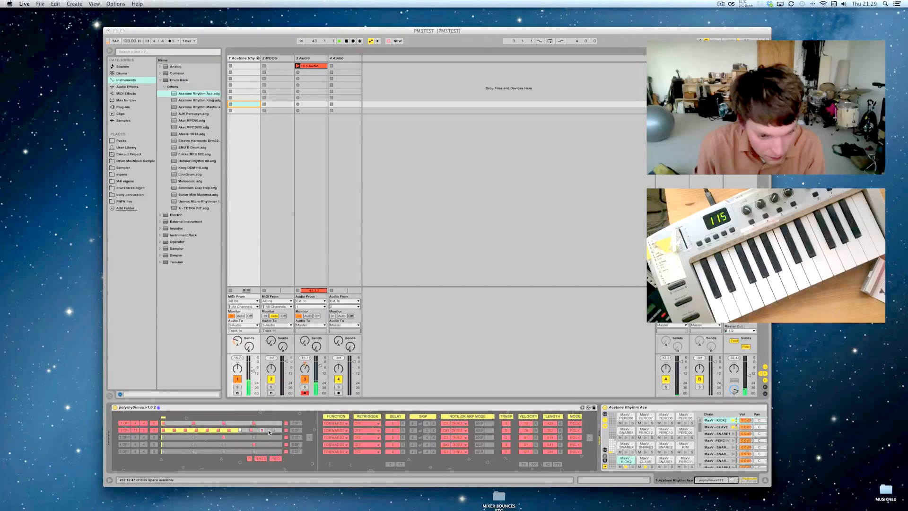
Toggle a step in polyrhythmus row 2 and change that row's FUNCTION setting
{"action": "left_click", "coordinate": [338, 423]}
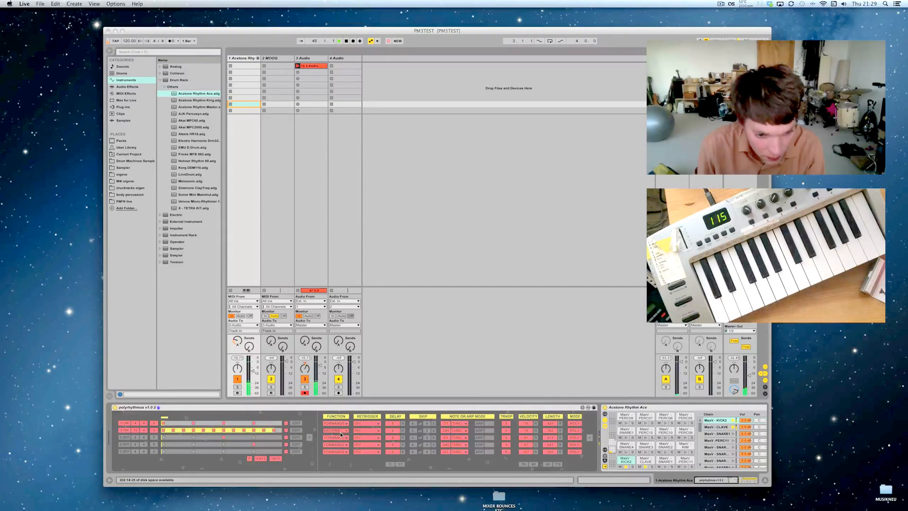
{"action": "left_click", "coordinate": [337, 430]}
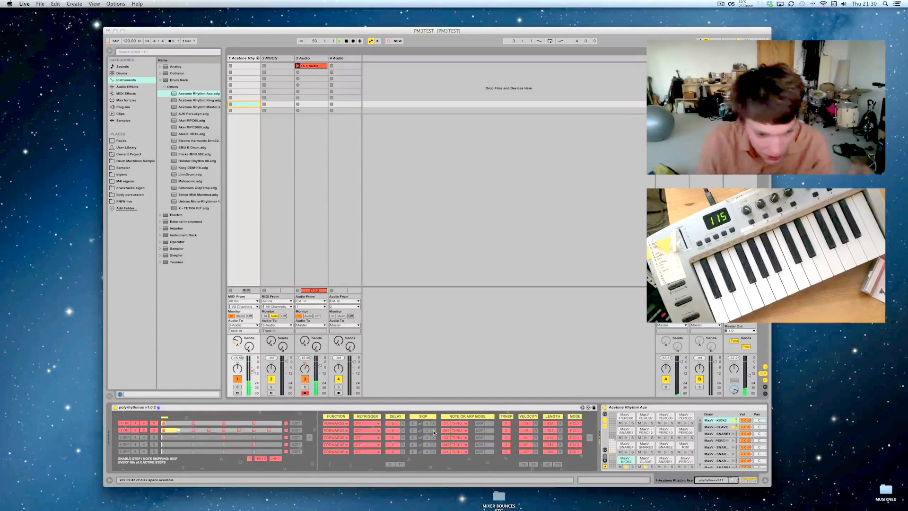
Adjust row 2's SKIP controls to prepare step skipping
{"action": "left_click", "coordinate": [414, 432]}
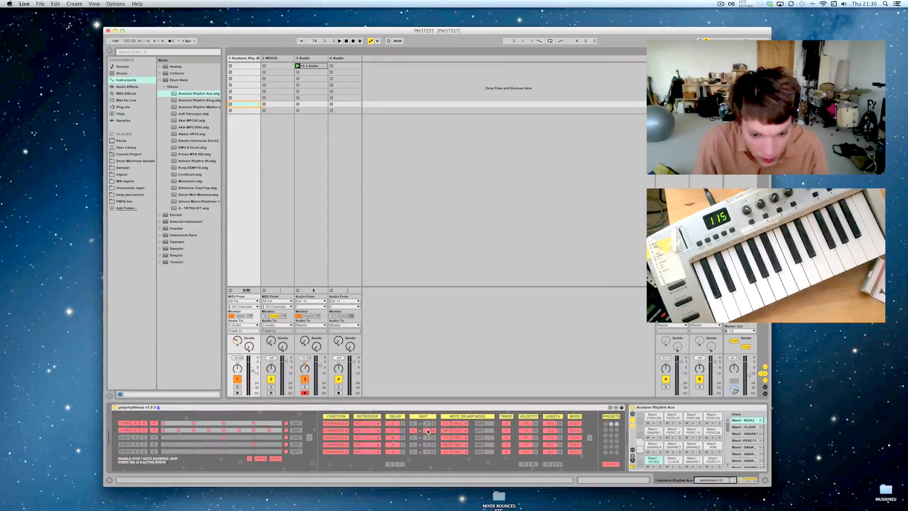
Enable SKIP on row 2 and change a row's number of divisions
{"action": "left_click", "coordinate": [366, 430]}
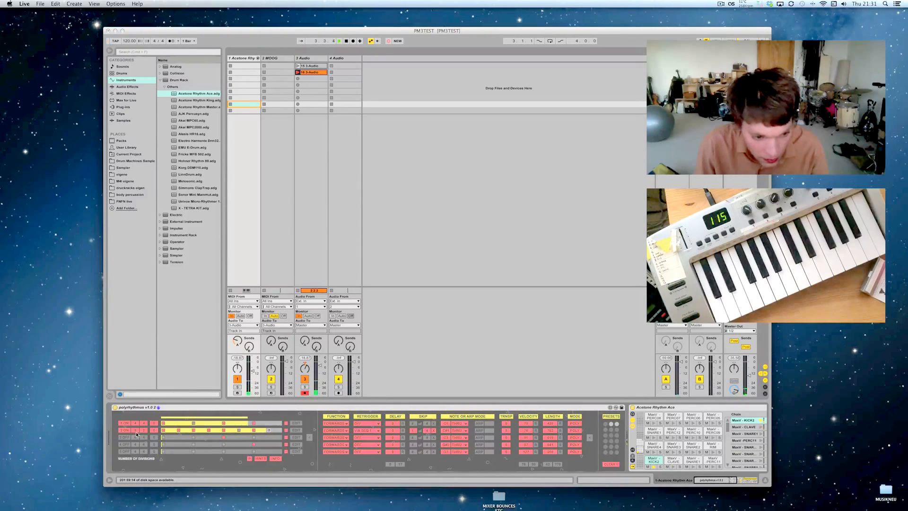
{"action": "left_click", "coordinate": [126, 430]}
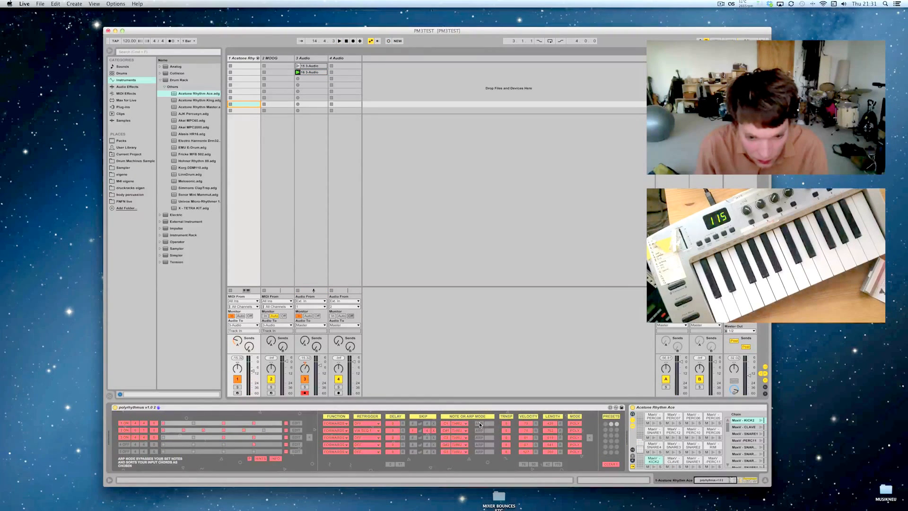
Set the row's NOTE OR ARP MODE to Arp
{"action": "left_click", "coordinate": [480, 430]}
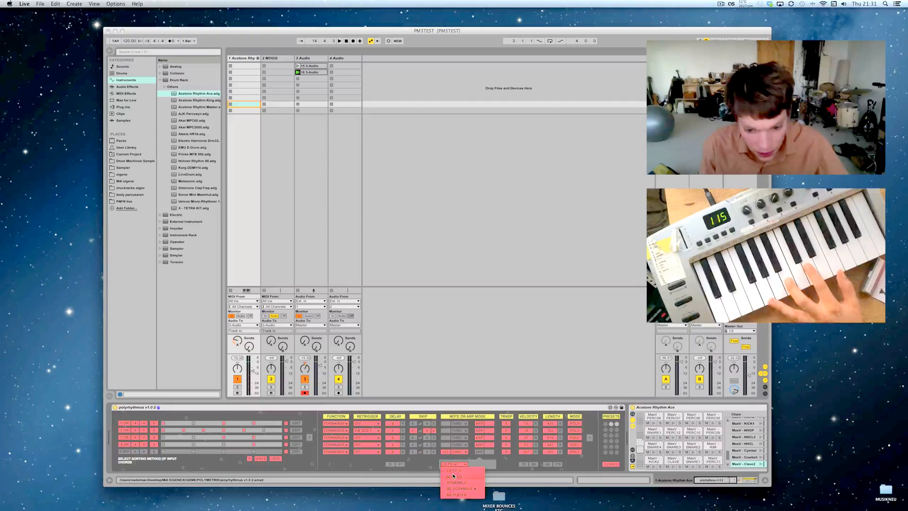
Try chord sorting orders including Scramble, and set the scramble trigger option
{"action": "left_click", "coordinate": [457, 481]}
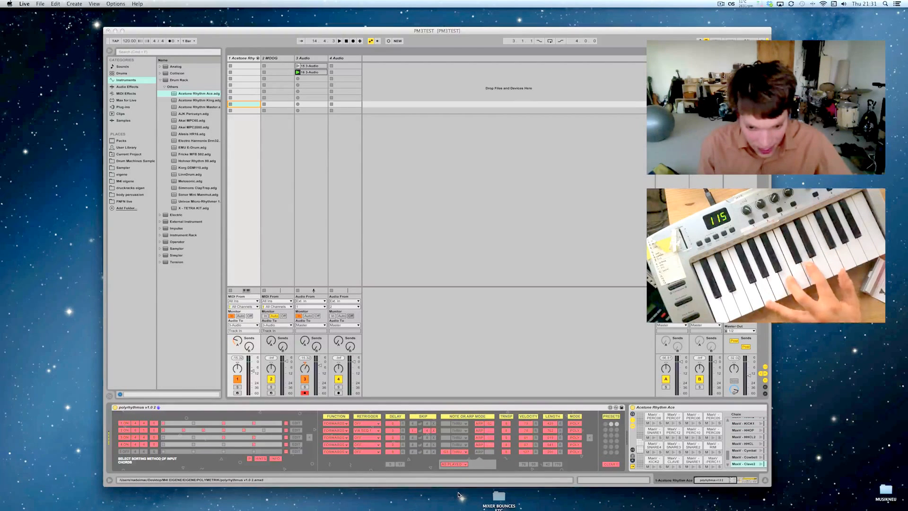
{"action": "left_click", "coordinate": [454, 463]}
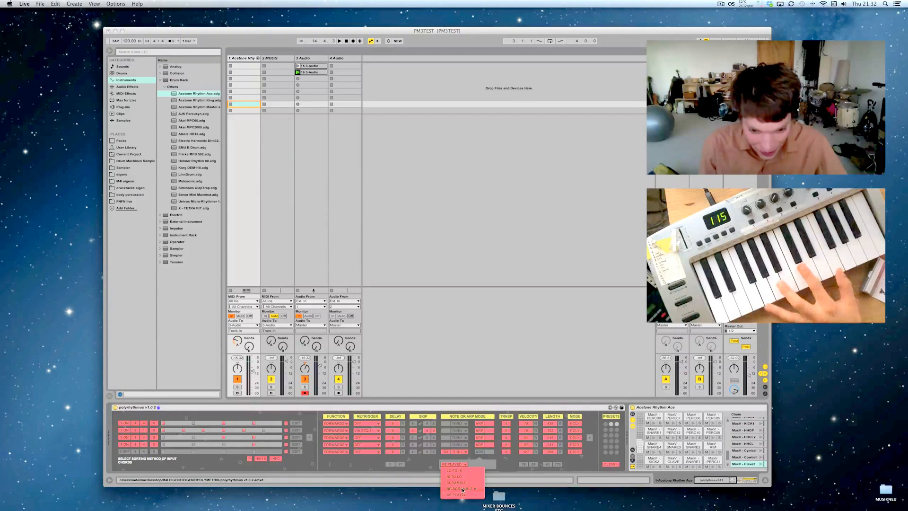
{"action": "left_click", "coordinate": [456, 482]}
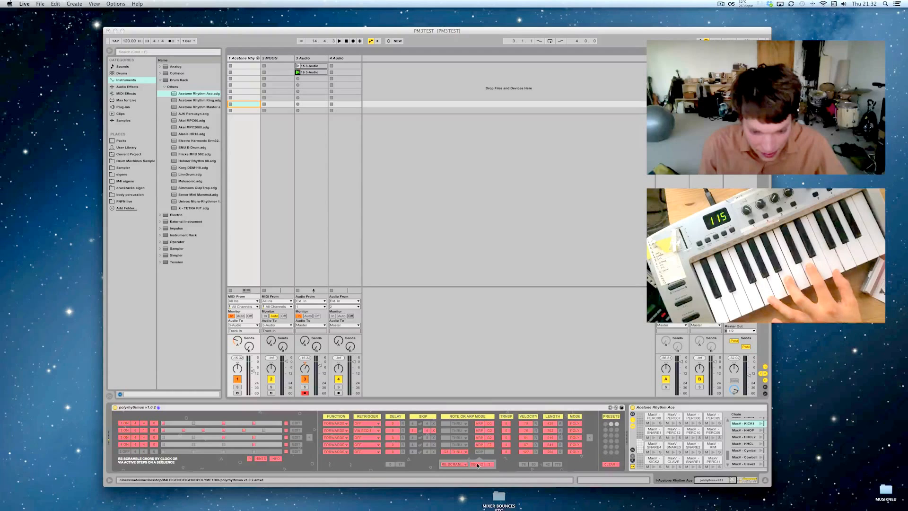
{"action": "left_click", "coordinate": [456, 464]}
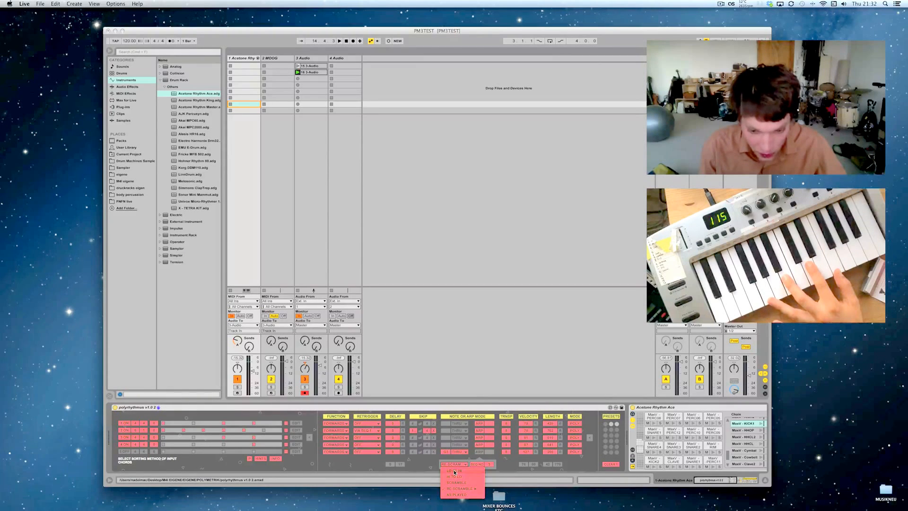
{"action": "left_click", "coordinate": [457, 482]}
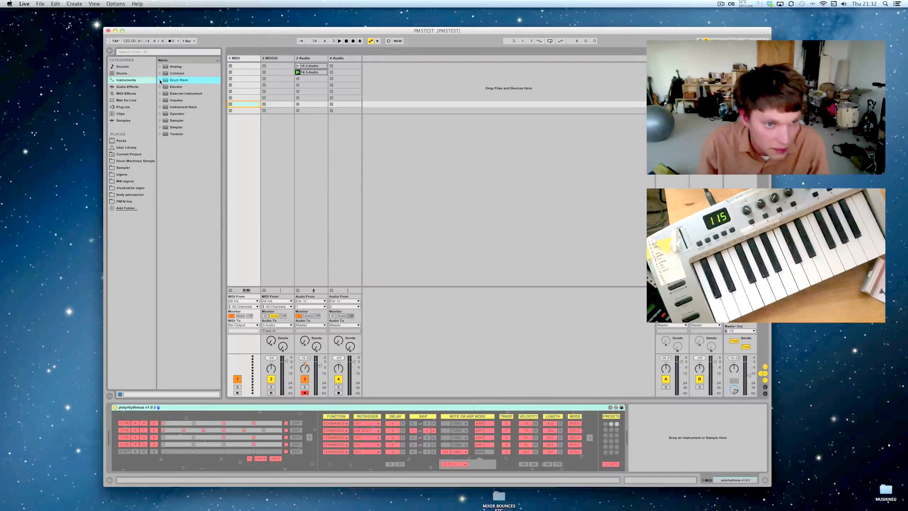
Load Rubber.adv from Instruments > Operator > Mallets onto track 1
{"action": "left_click", "coordinate": [176, 66]}
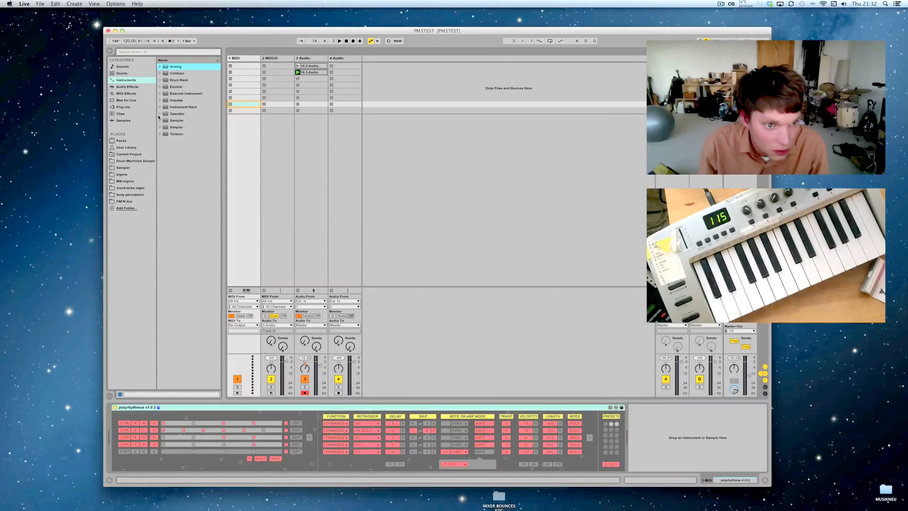
{"action": "left_click", "coordinate": [176, 107]}
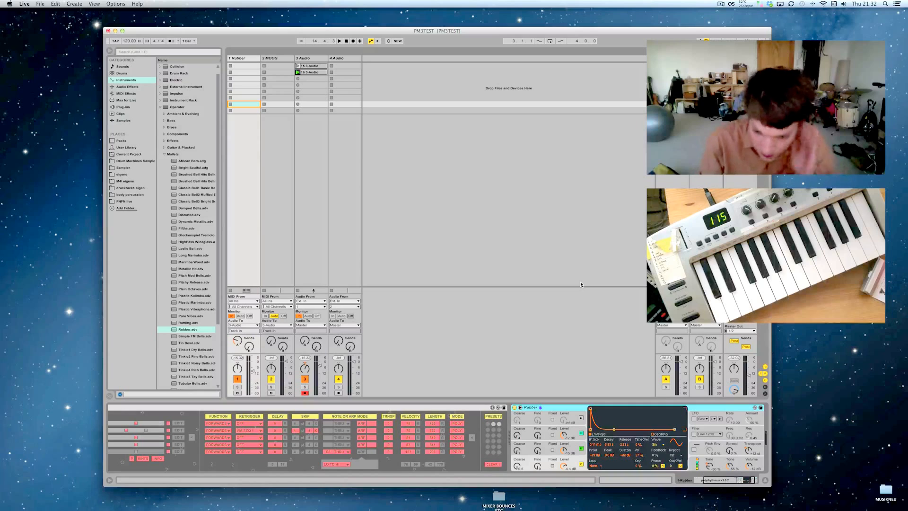
{"action": "left_click", "coordinate": [311, 78]}
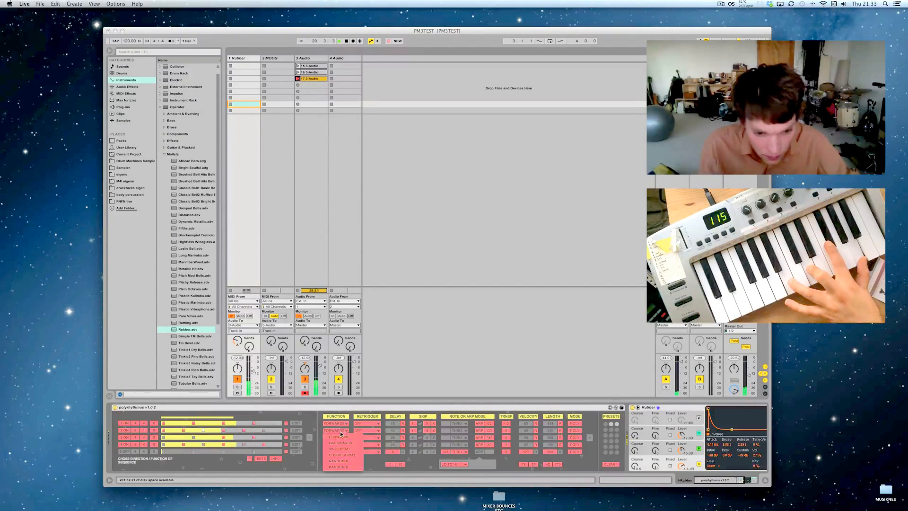
Change the playback function of a polyrhythmus sequence row
{"action": "left_click", "coordinate": [339, 431]}
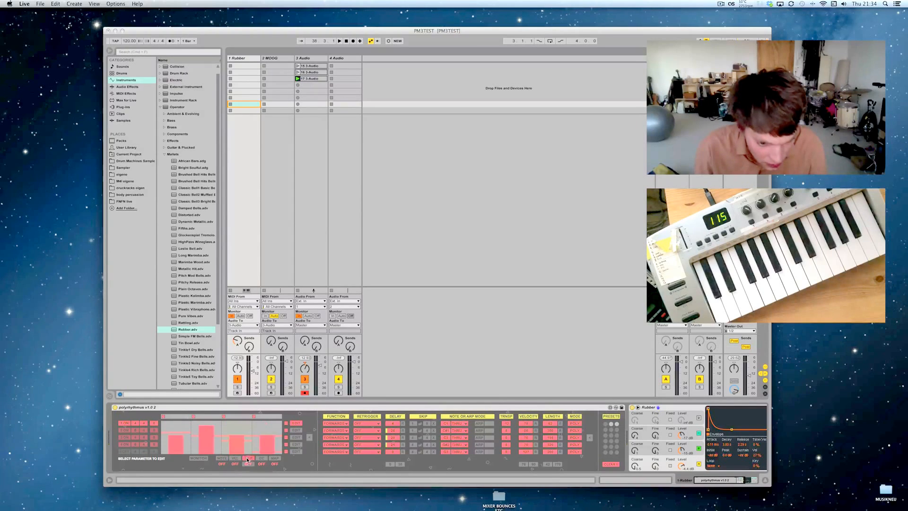
Cycle through the step parameter buttons, then return polyrhythmus to its four-sequence overview
{"action": "left_click", "coordinate": [275, 458]}
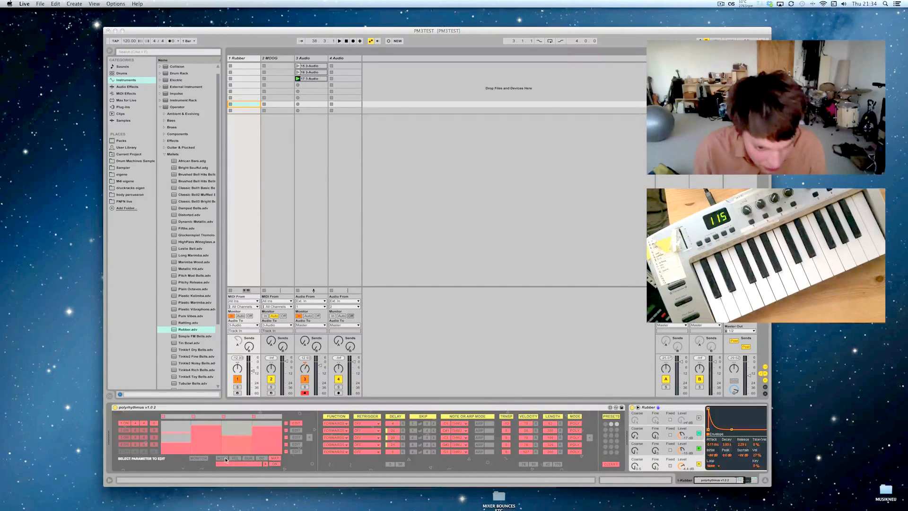
{"action": "left_click", "coordinate": [222, 458]}
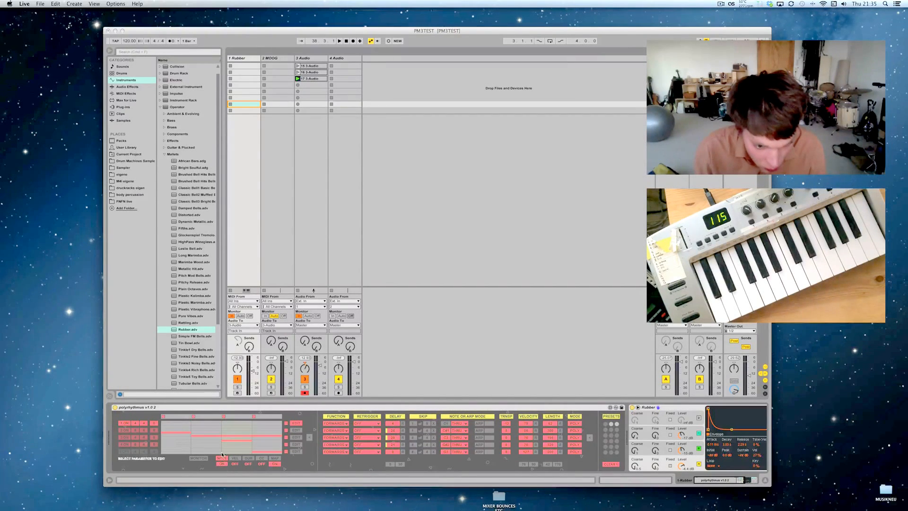
{"action": "left_click", "coordinate": [222, 458]}
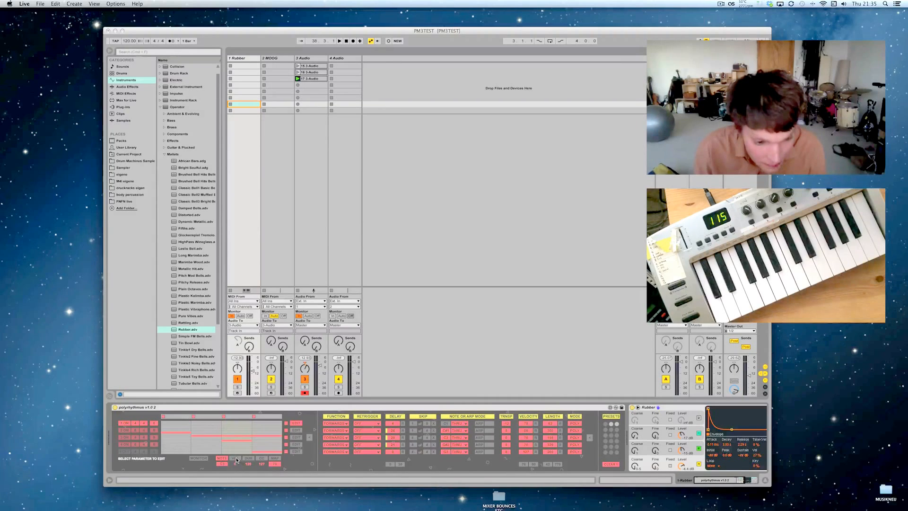
{"action": "left_click", "coordinate": [234, 458]}
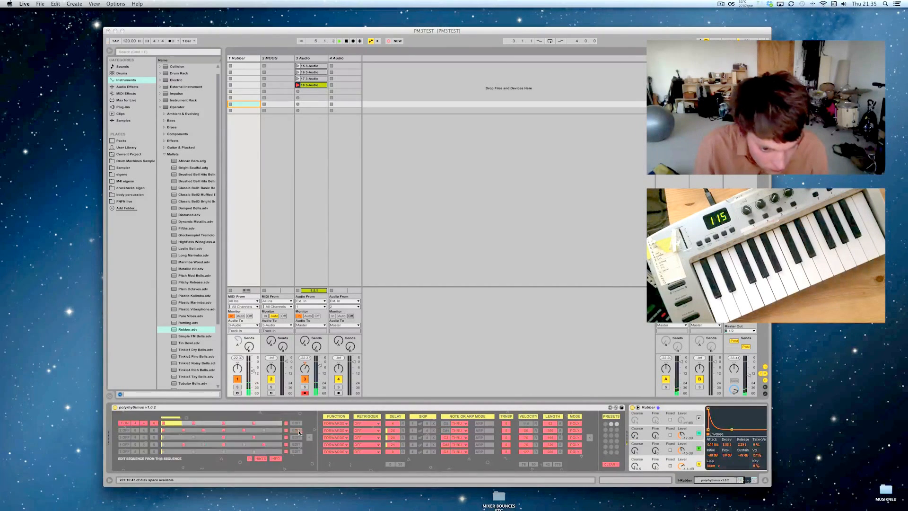
Open one polyrhythmus sequence's step editor and switch it to another step parameter
{"action": "left_click", "coordinate": [123, 423]}
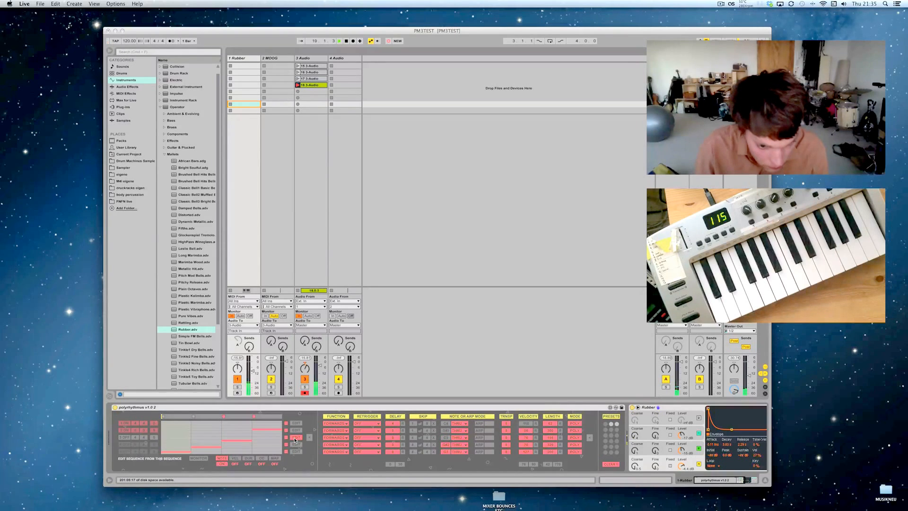
{"action": "left_click", "coordinate": [123, 436]}
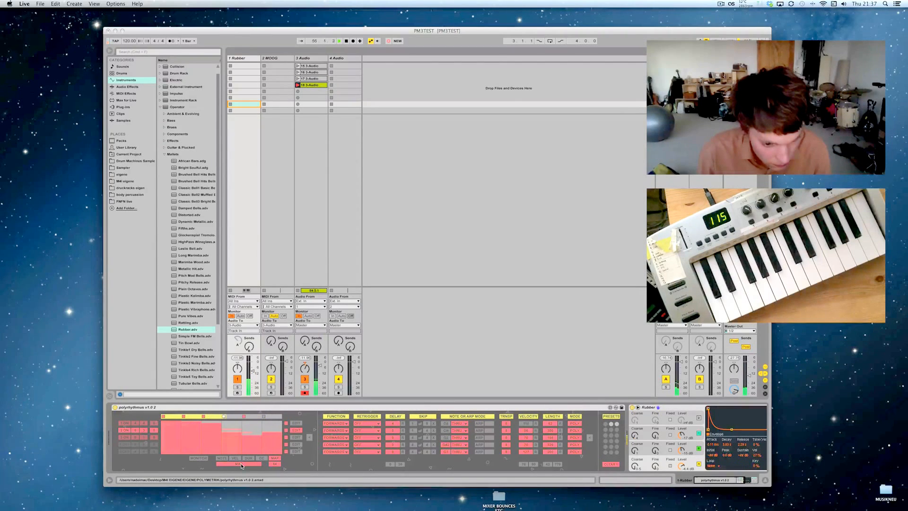
Select the 2 MOOG track to show its polyrhythmus, then launch clip 19 on the Audio track
{"action": "left_click", "coordinate": [297, 422]}
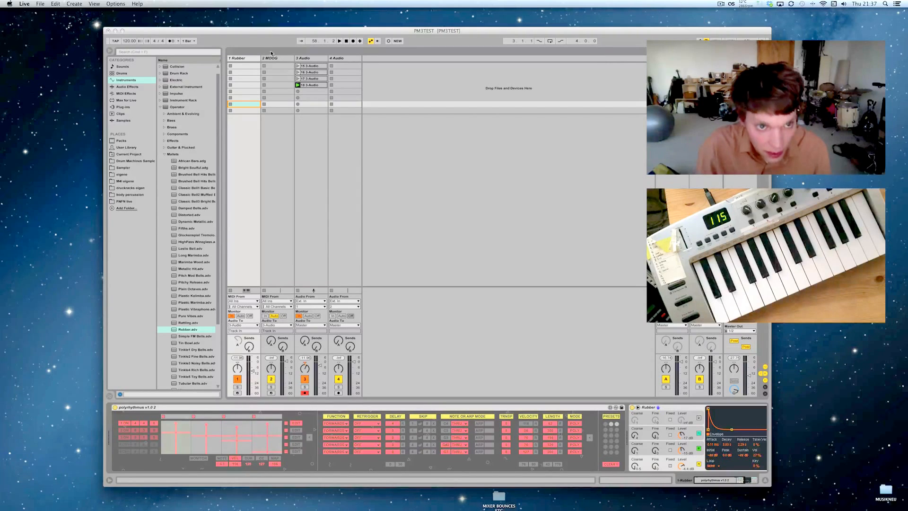
{"action": "left_click", "coordinate": [271, 58]}
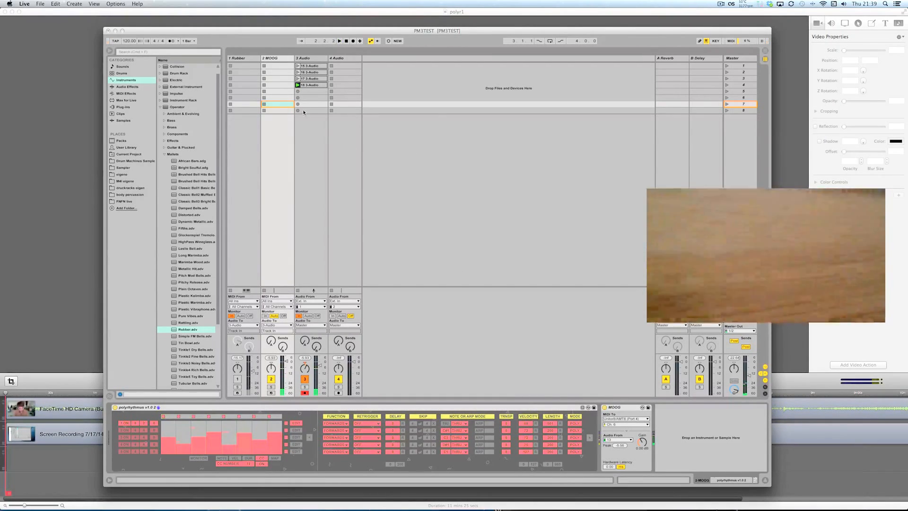
{"action": "left_click", "coordinate": [339, 41]}
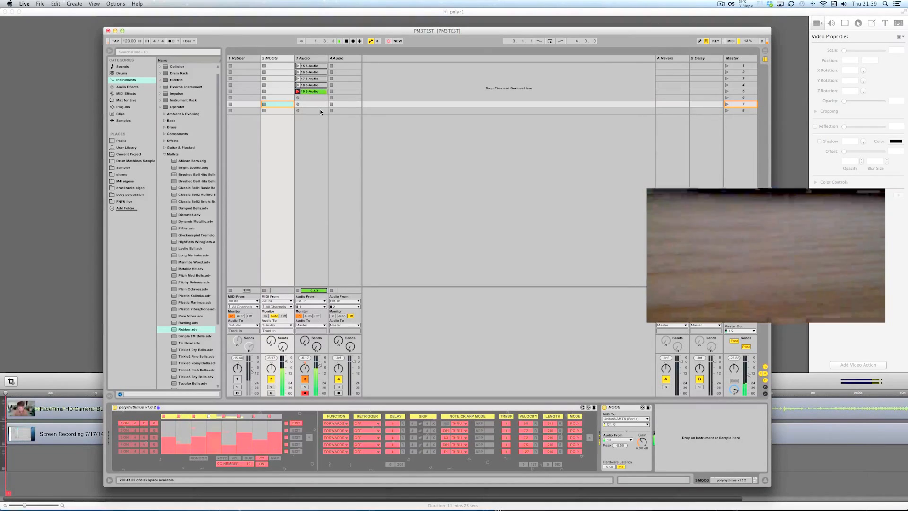